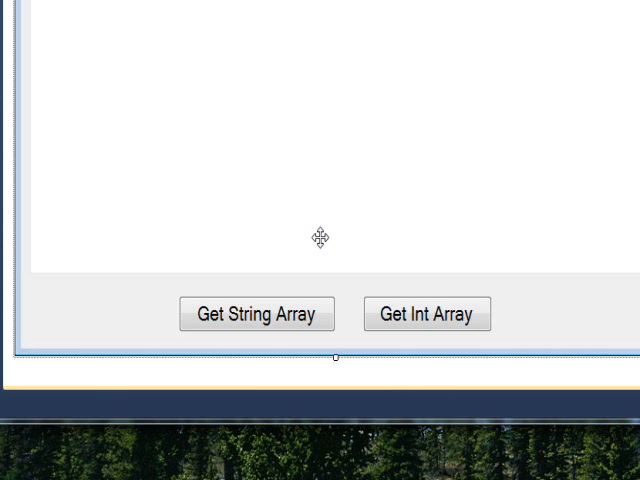
pyautogui.moveTo(304, 292)
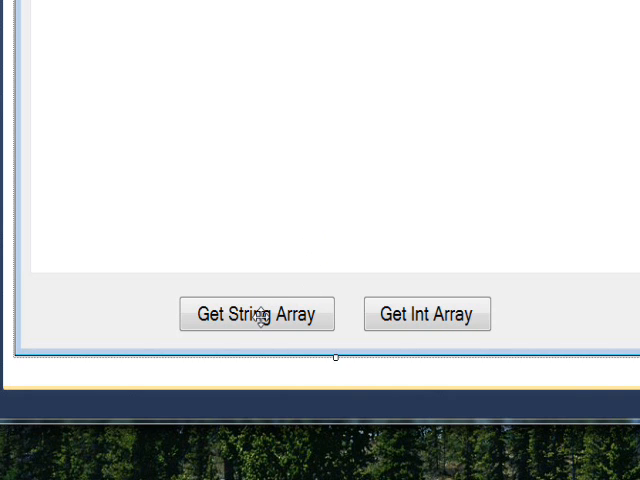
pyautogui.moveTo(370, 316)
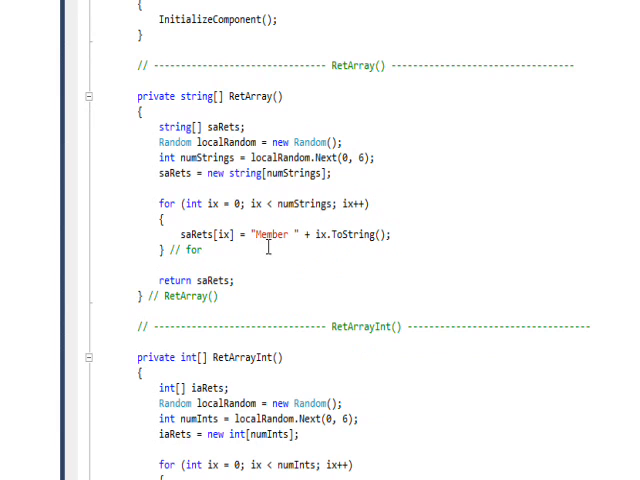
pyautogui.moveTo(204, 280)
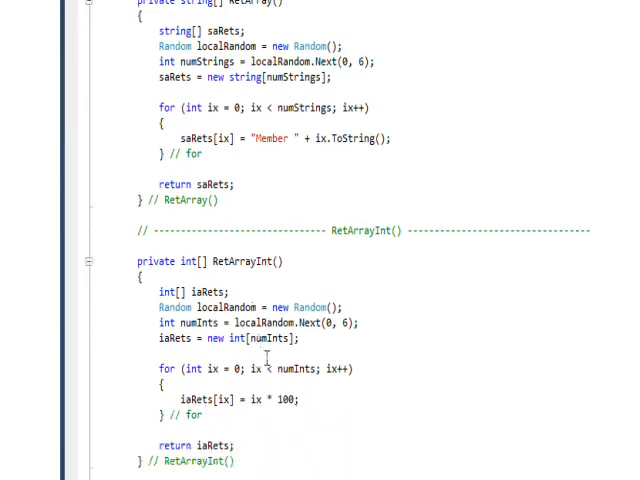
pyautogui.scroll(-3)
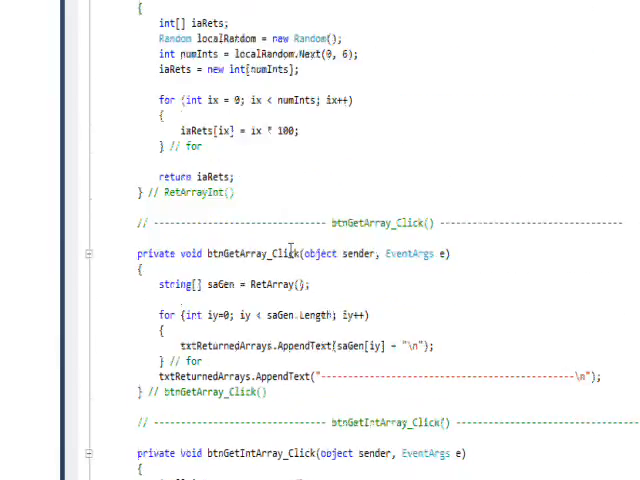
pyautogui.scroll(-3)
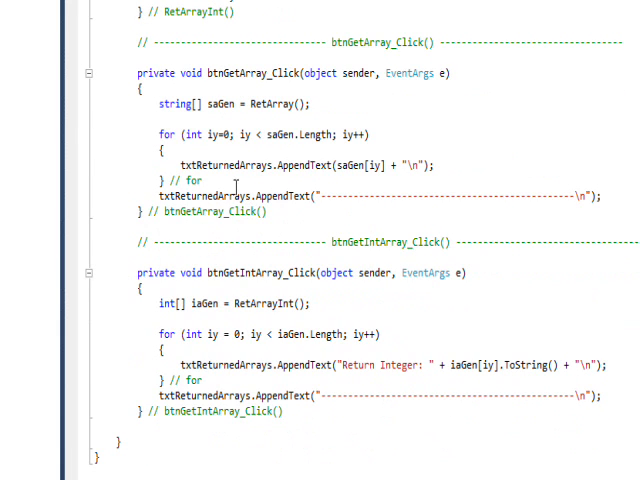
pyautogui.moveTo(276, 180)
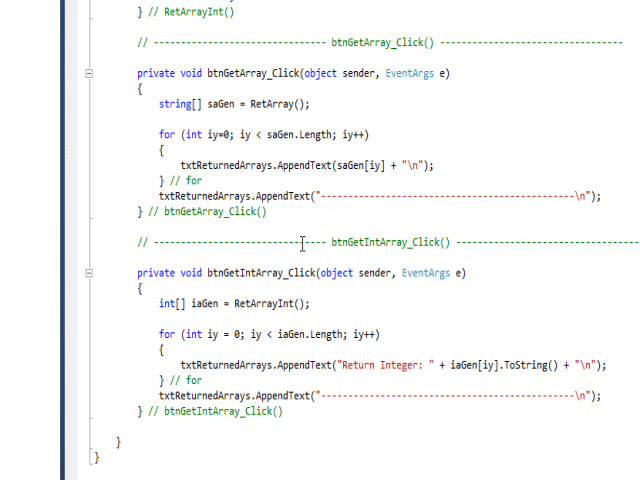
pyautogui.scroll(-3)
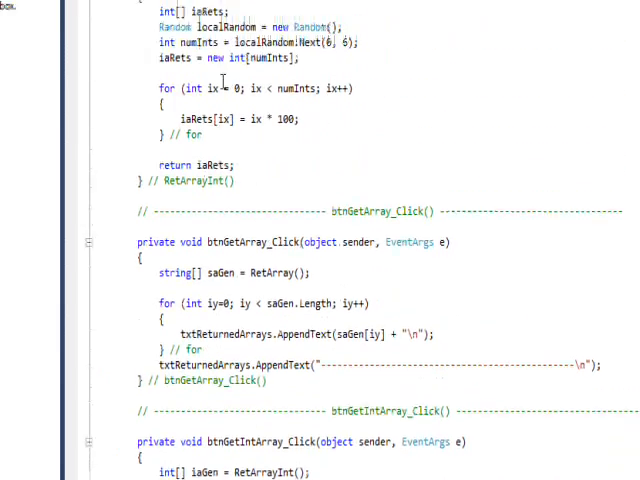
pyautogui.click(178, 116)
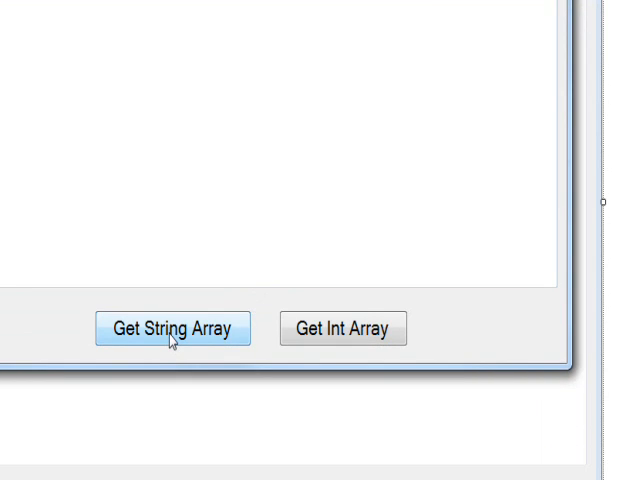
# Step: Print random string arrays (Member 0…) twice, then integer arrays (Return Integer 0–300) three times
pyautogui.click(172, 328)
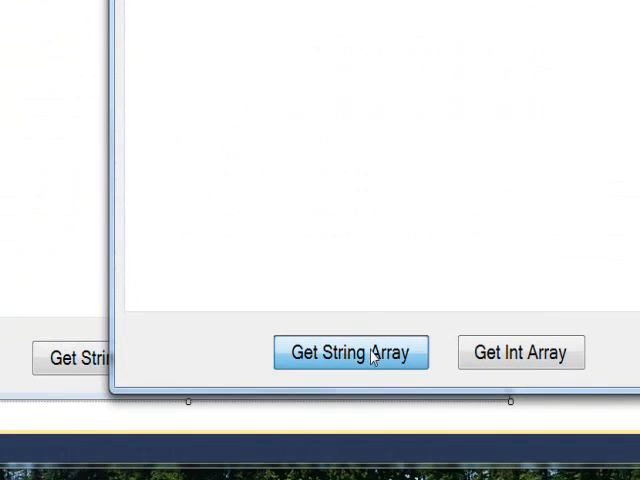
pyautogui.click(352, 352)
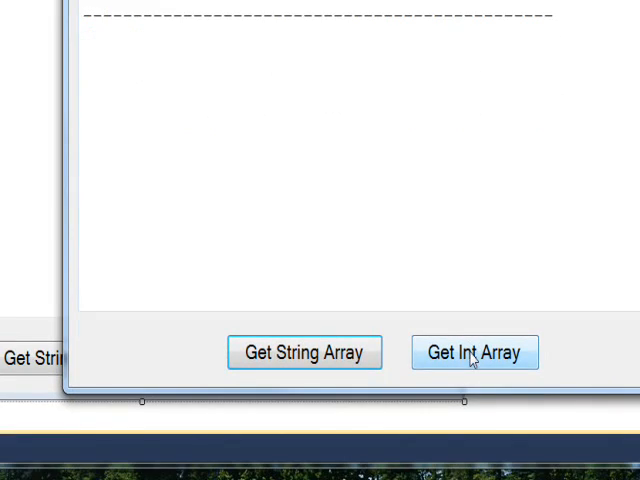
pyautogui.click(474, 352)
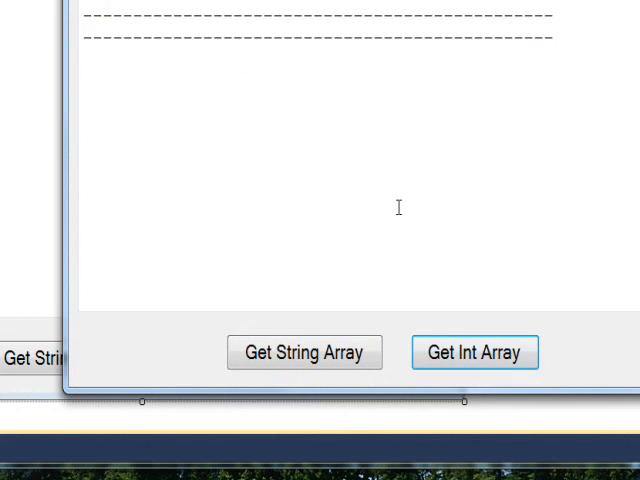
pyautogui.click(474, 352)
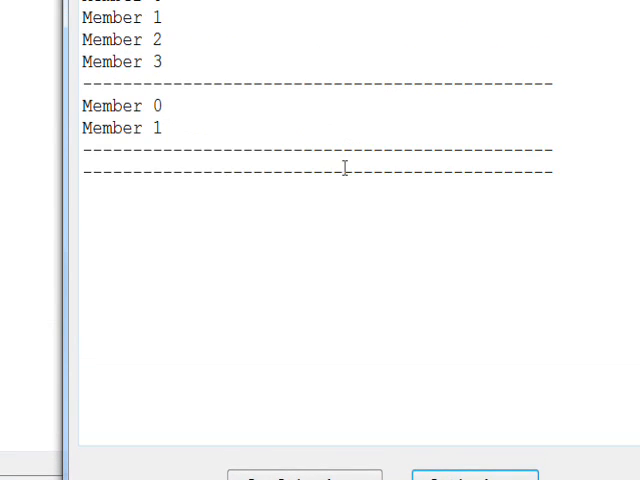
pyautogui.click(474, 352)
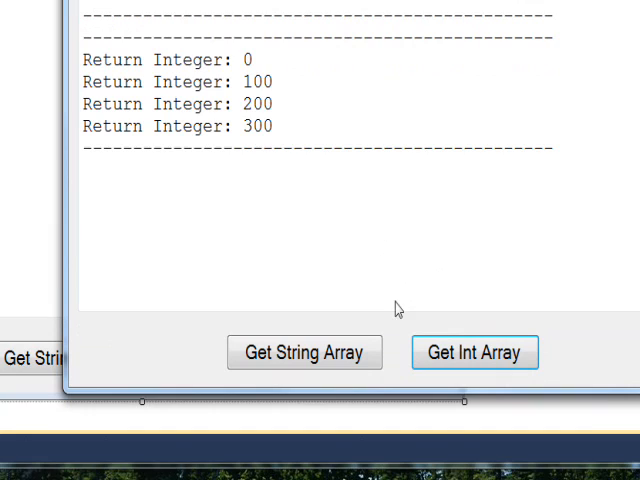